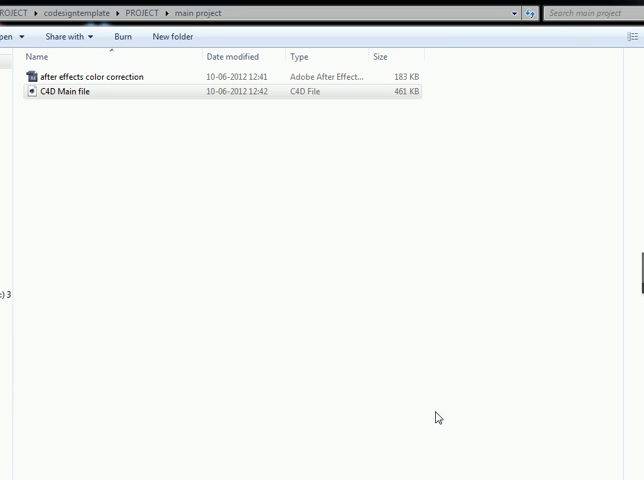
pyautogui.moveTo(372, 396)
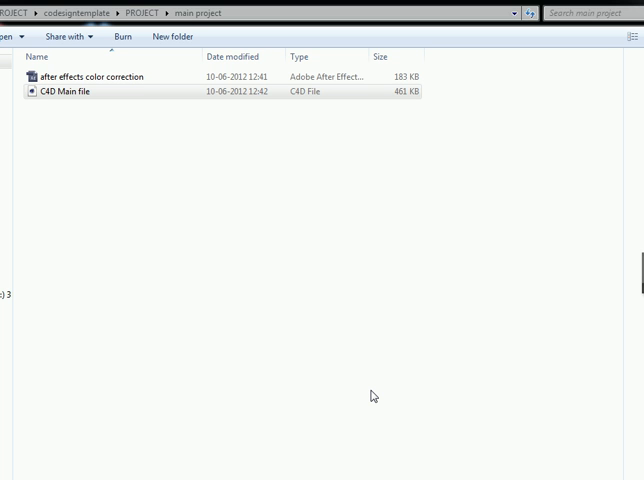
pyautogui.moveTo(144, 126)
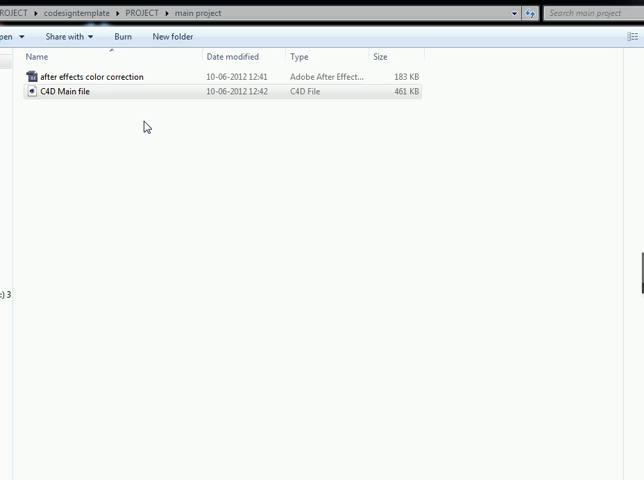
pyautogui.moveTo(306, 206)
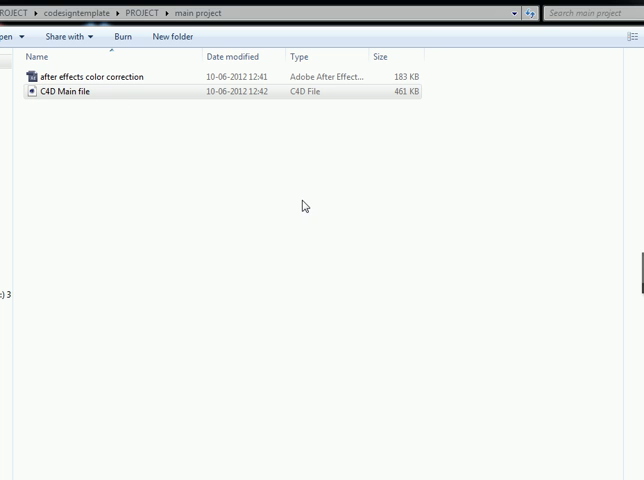
pyautogui.moveTo(258, 210)
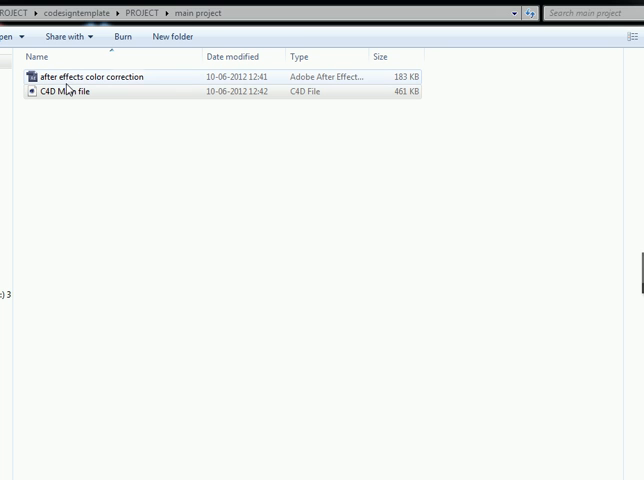
# Load the C4D Main file and add a MoText object from the MoGraph menu.
pyautogui.click(64, 92)
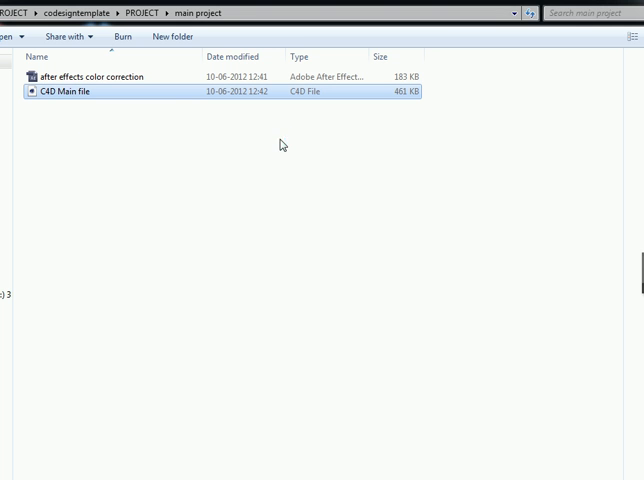
pyautogui.doubleClick(64, 92)
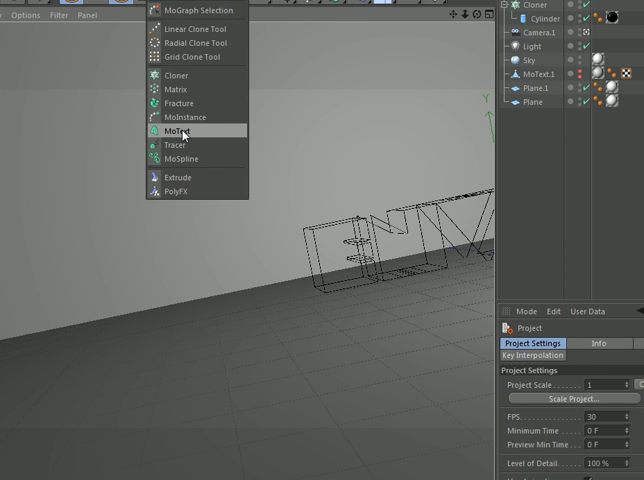
pyautogui.click(174, 130)
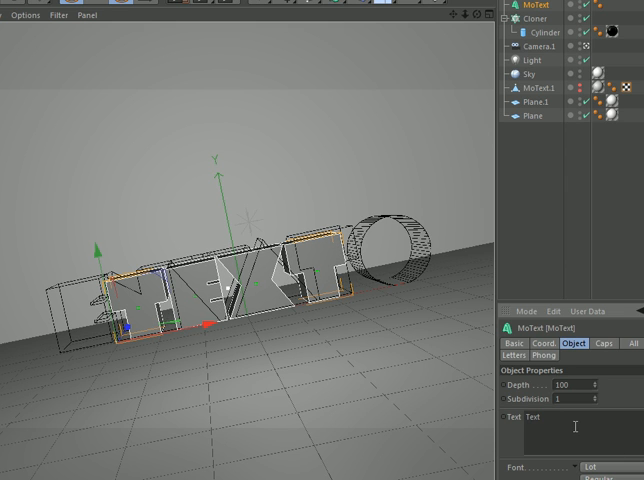
# Replace the MoText default wording with ENVATO in the Object text field.
pyautogui.doubleClick(532, 416)
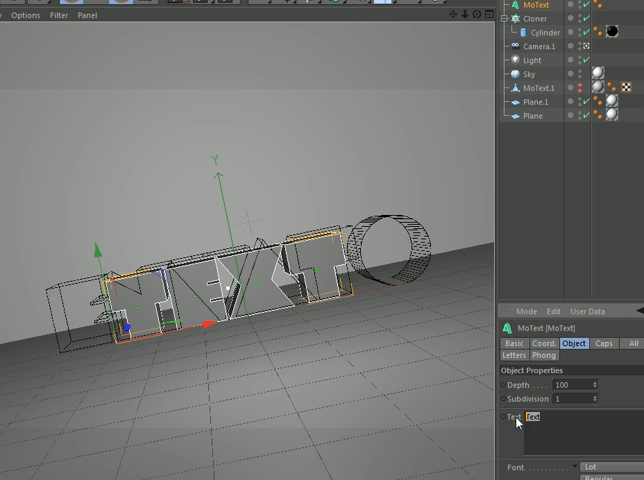
pyautogui.click(536, 416)
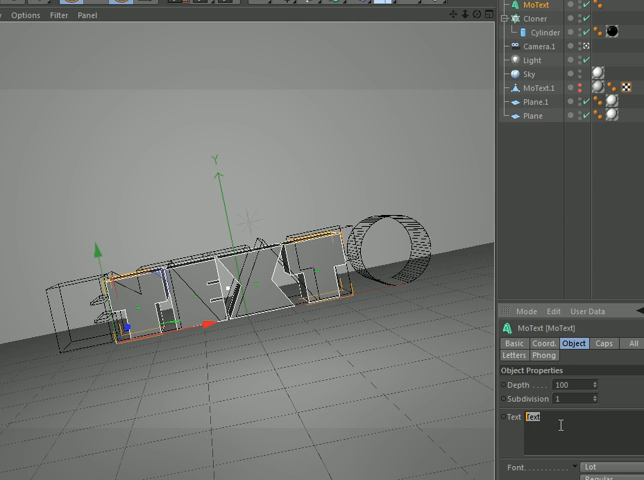
pyautogui.write('ENVAT')
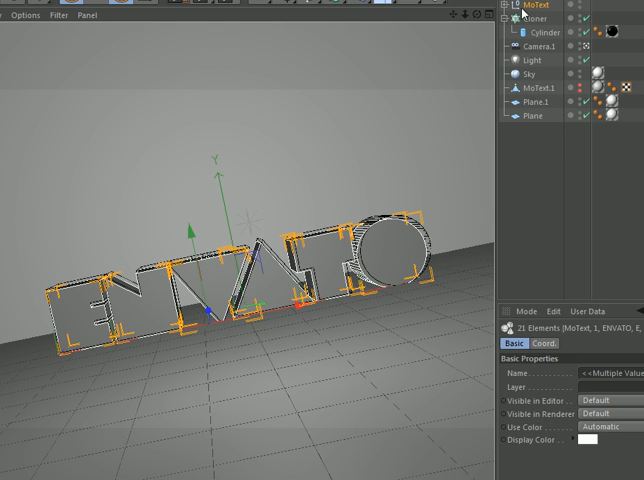
# Make the ENVATO MoText editable as polygon object MoText.2.
pyautogui.click(524, 8)
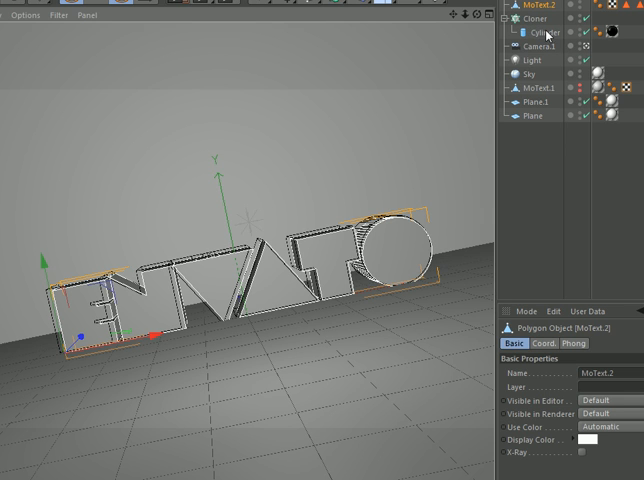
pyautogui.moveTo(524, 28)
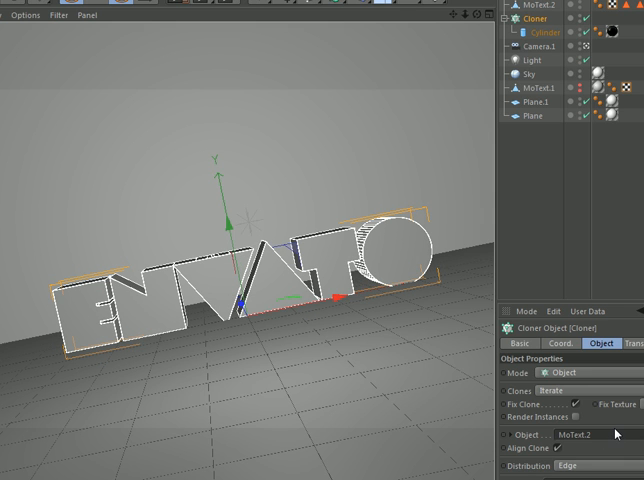
pyautogui.moveTo(560, 250)
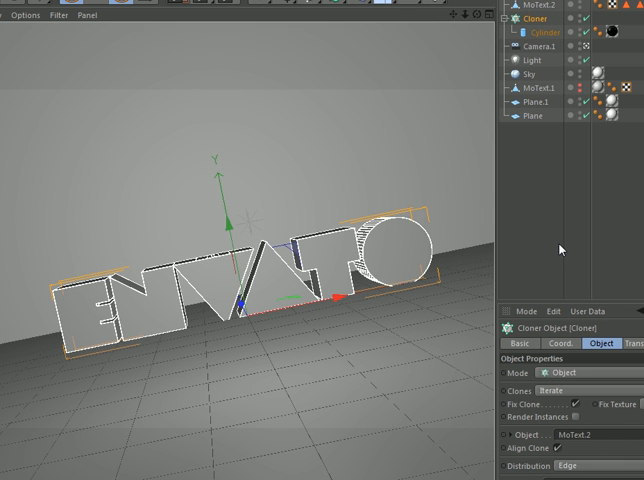
pyautogui.moveTo(232, 68)
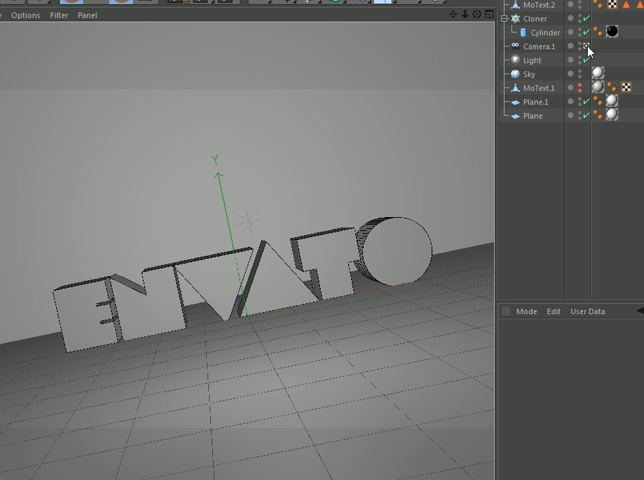
pyautogui.moveTo(552, 54)
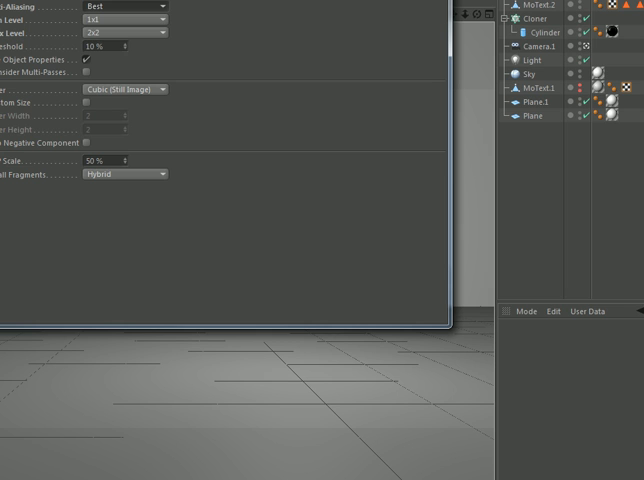
pyautogui.moveTo(348, 40)
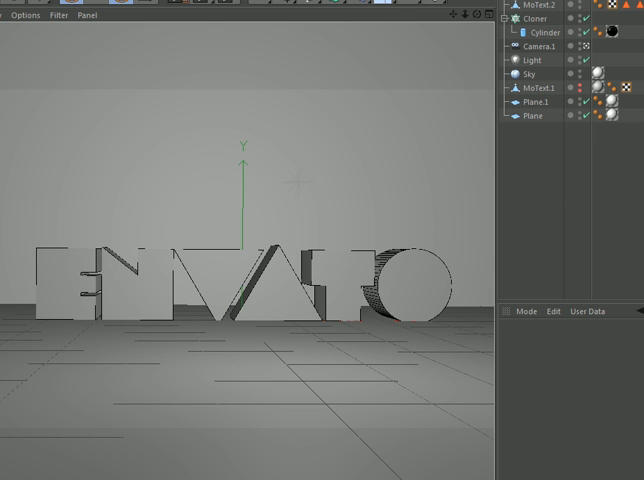
pyautogui.moveTo(180, 380)
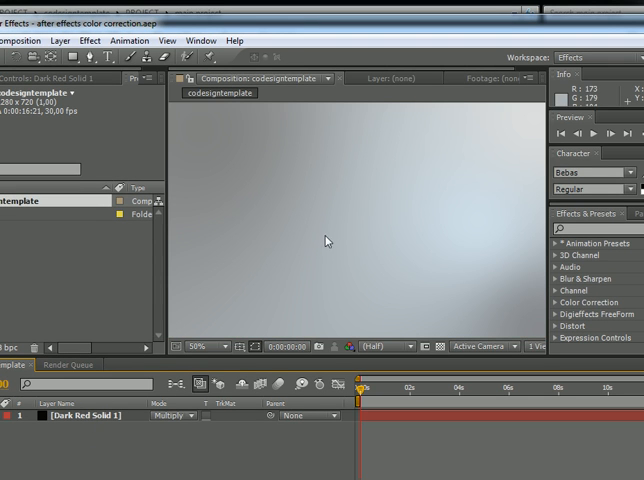
pyautogui.moveTo(196, 144)
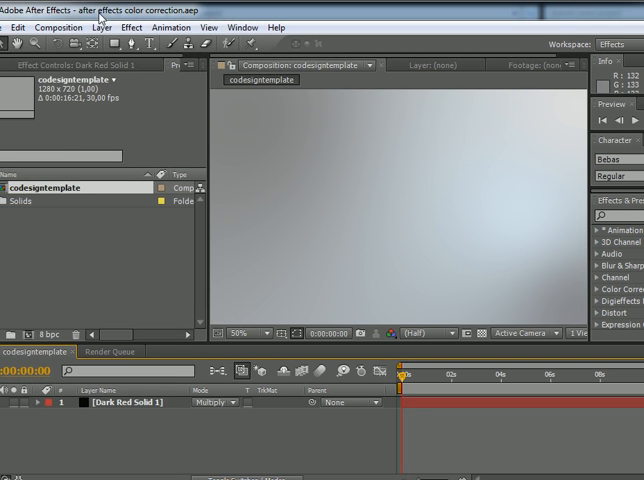
# Import the rendered codesigntemplate PNG sequence via File > Import > File.
pyautogui.click(16, 28)
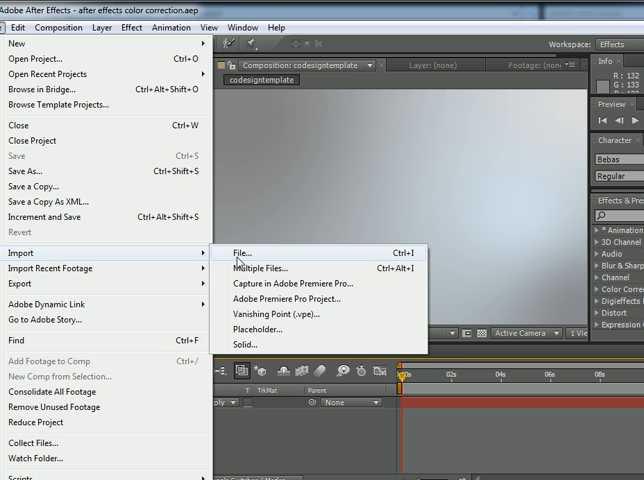
pyautogui.click(246, 252)
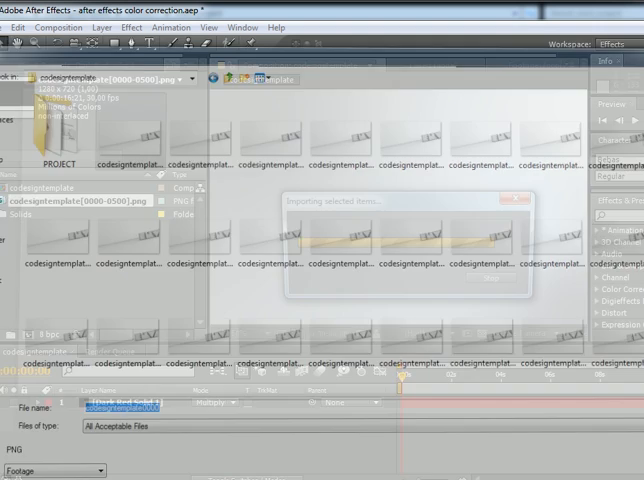
pyautogui.click(502, 198)
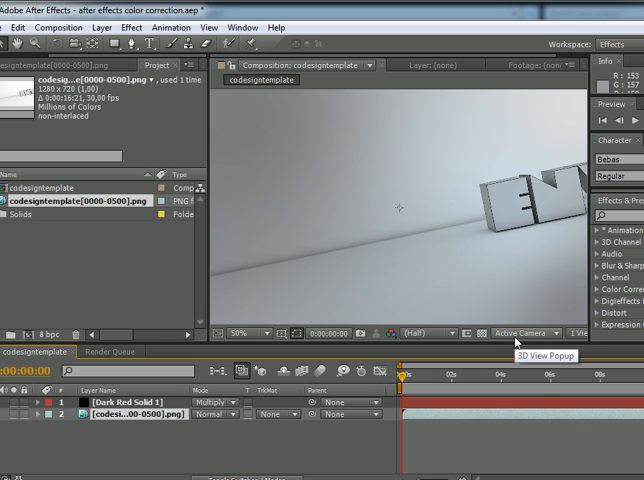
pyautogui.moveTo(404, 388)
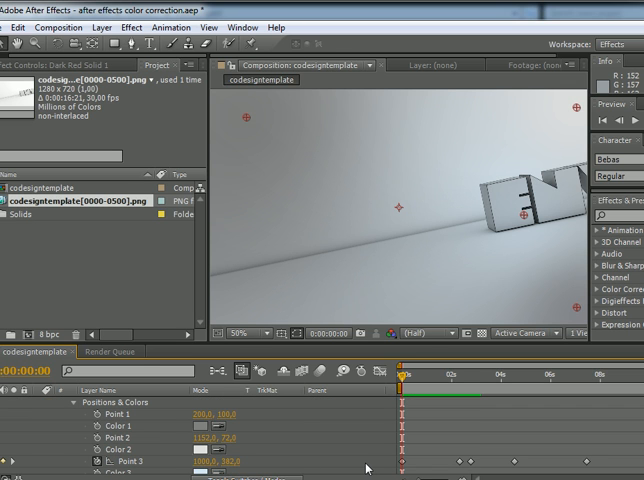
pyautogui.moveTo(452, 242)
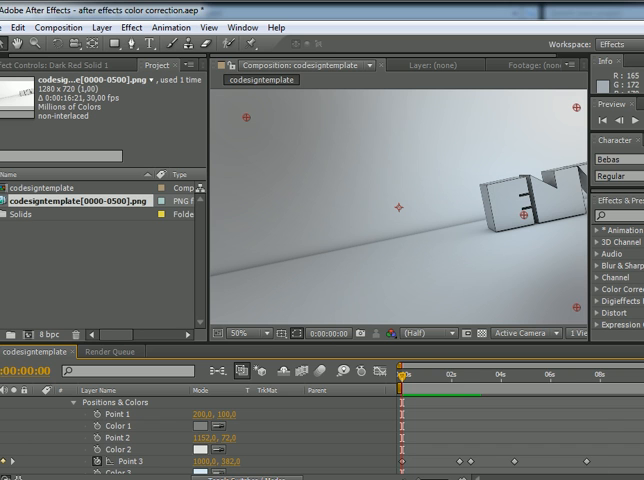
pyautogui.moveTo(260, 466)
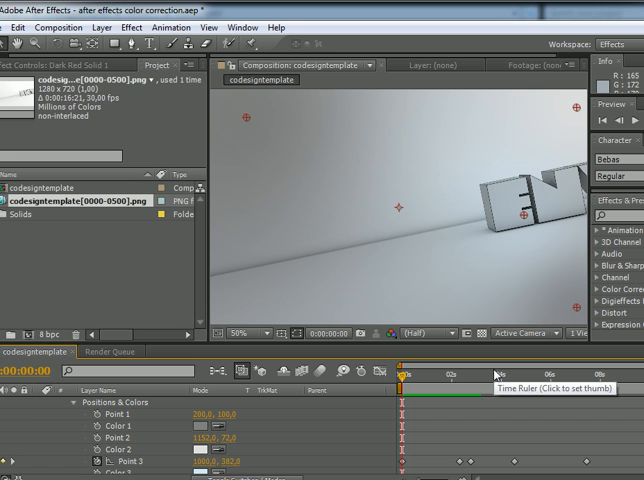
pyautogui.moveTo(244, 314)
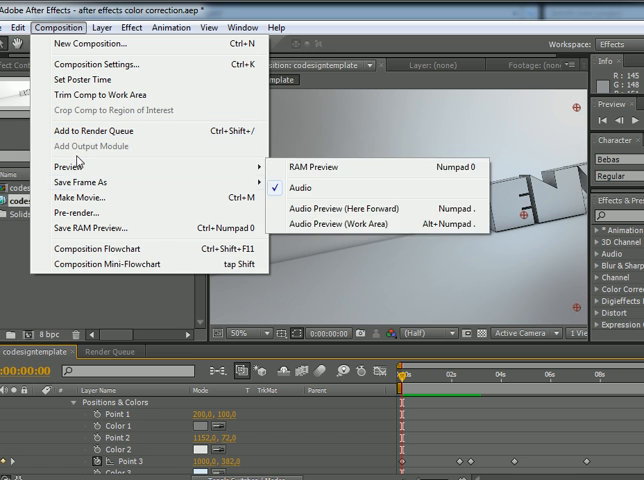
pyautogui.moveTo(128, 300)
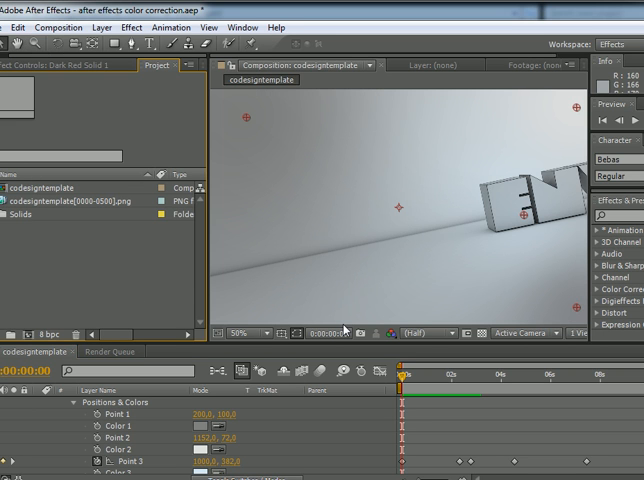
pyautogui.moveTo(348, 322)
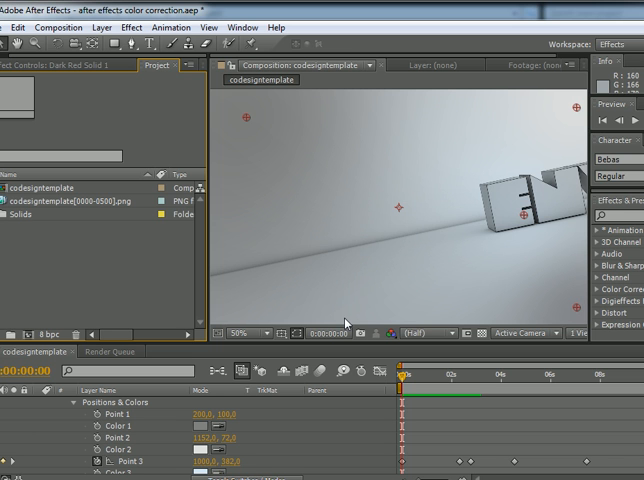